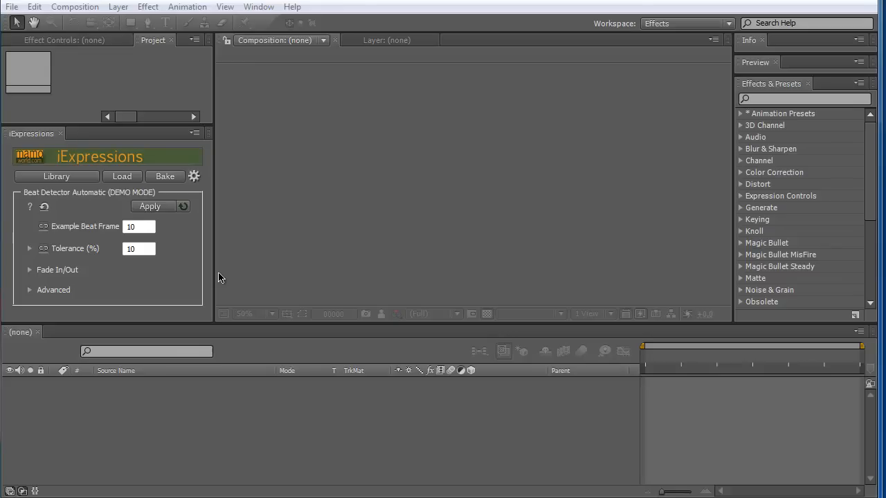
pyautogui.moveTo(141, 303)
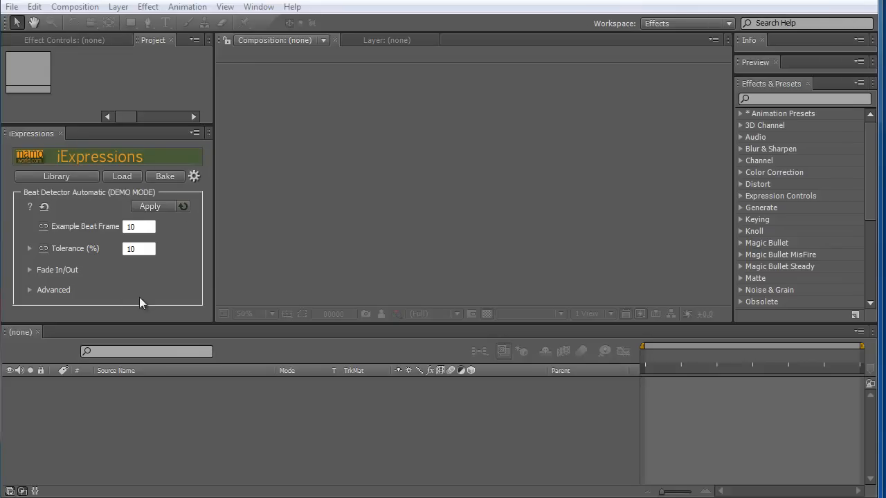
pyautogui.moveTo(102, 270)
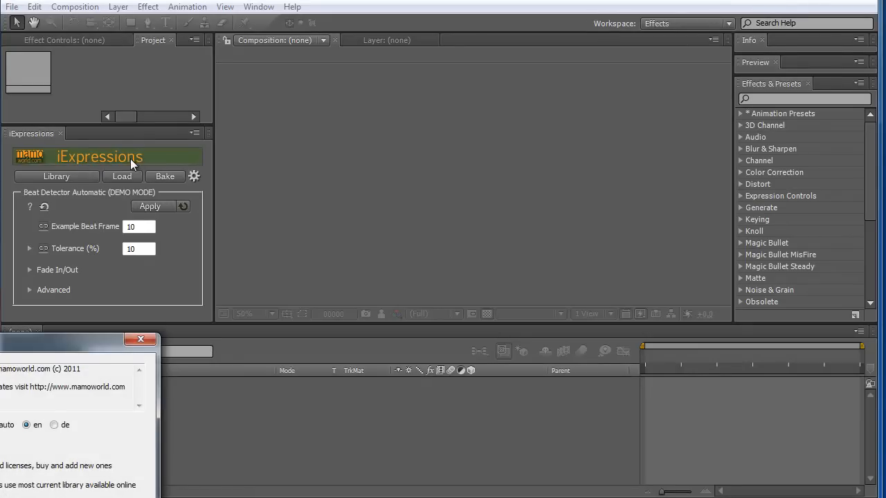
pyautogui.moveTo(166, 314)
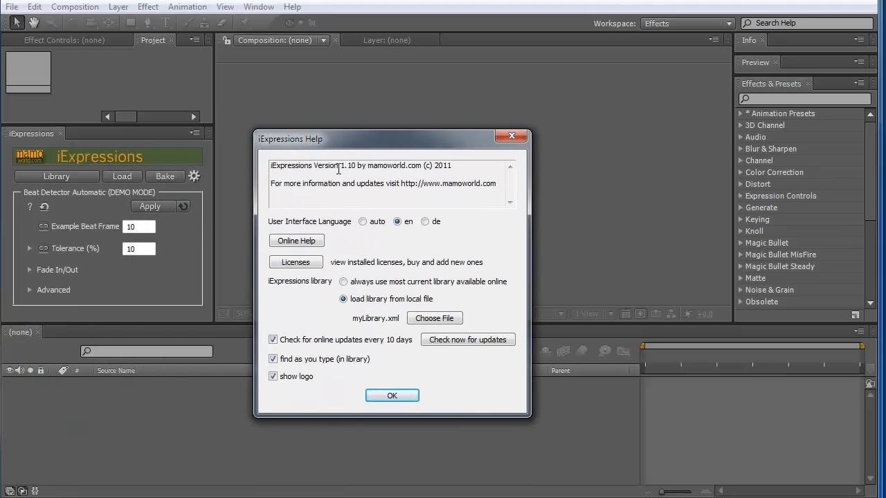
# Step: Select the version number 1.10 in the iExpressions Help dialog
pyautogui.doubleClick(335, 166)
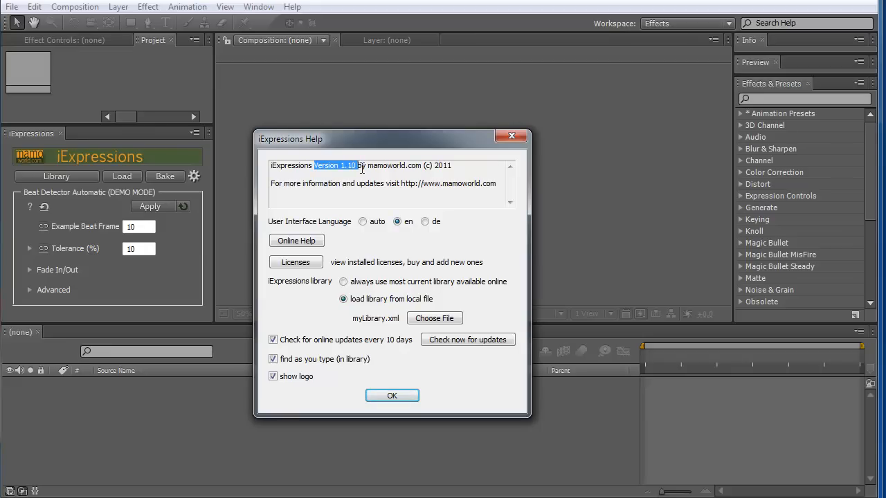
pyautogui.moveTo(272, 167)
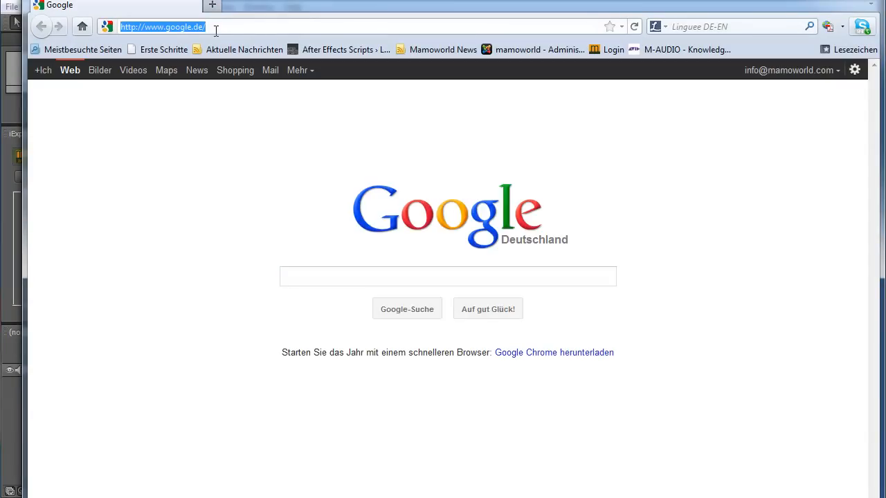
# Step: Enter 'aescripts.' into the Firefox address bar
pyautogui.write('aescripts.')
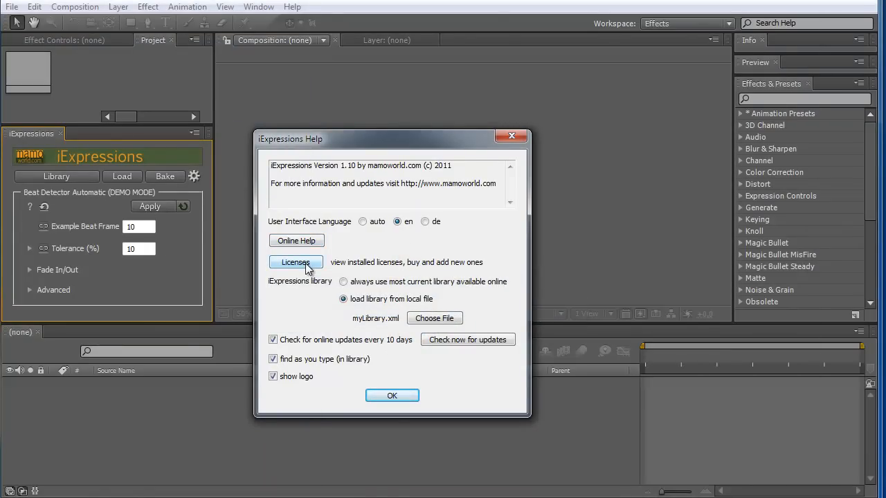
# Step: Open the iExpressions licenses window listing four bundles, each licensed for one user
pyautogui.click(296, 262)
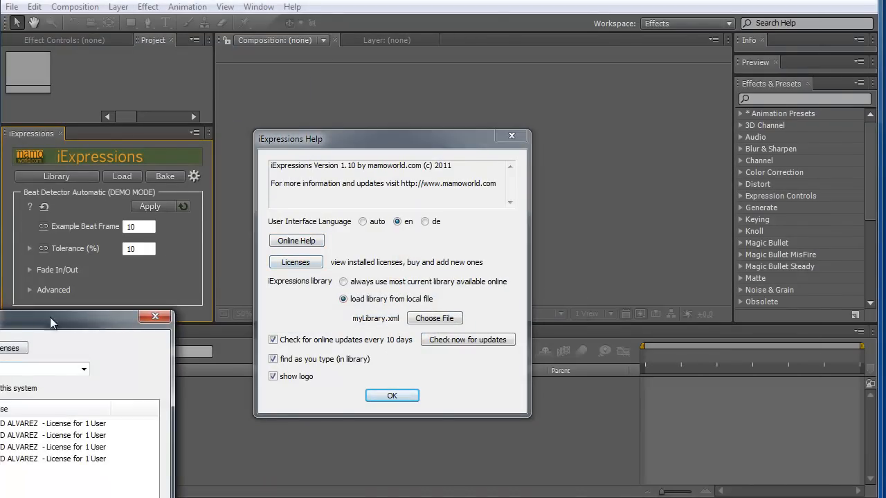
pyautogui.click(295, 261)
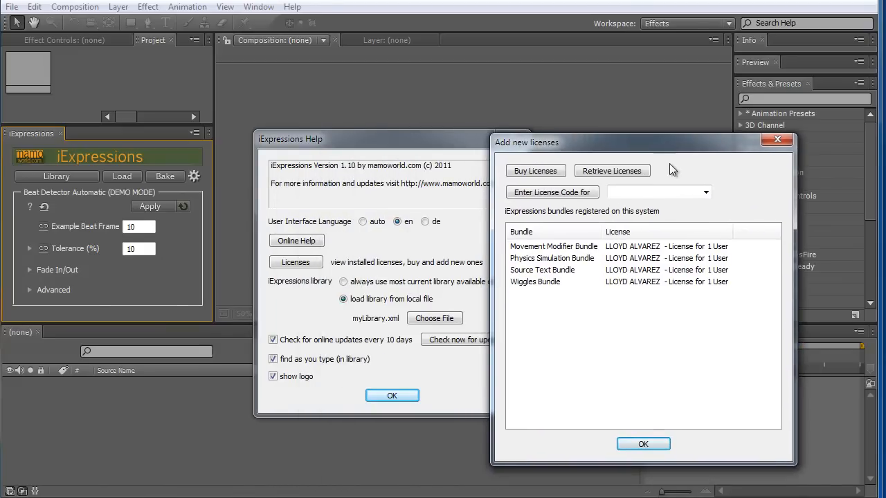
pyautogui.moveTo(556, 258)
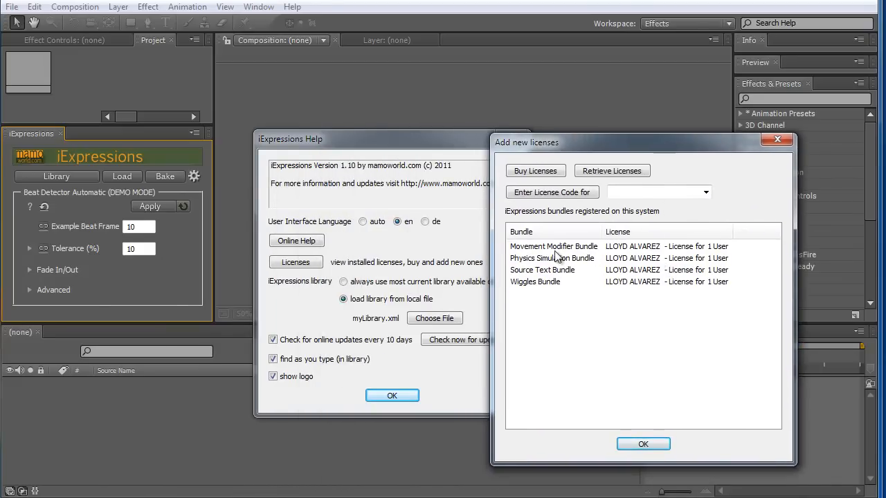
pyautogui.moveTo(536, 258)
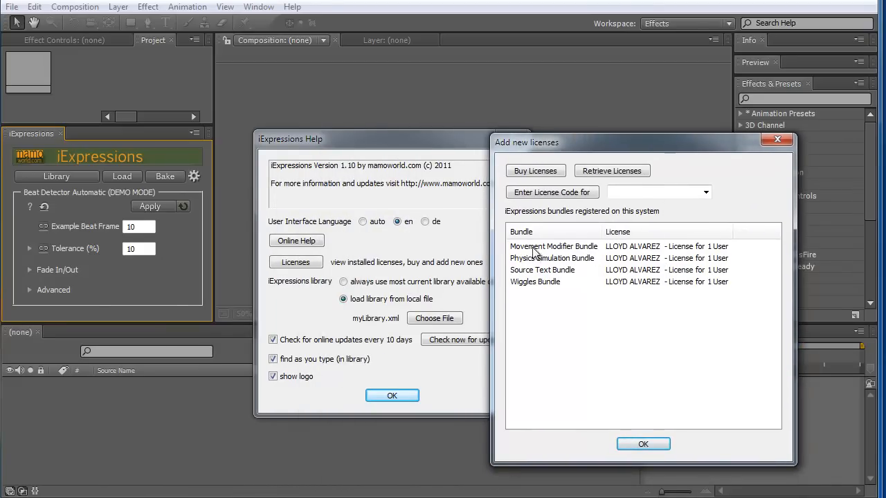
pyautogui.moveTo(565, 285)
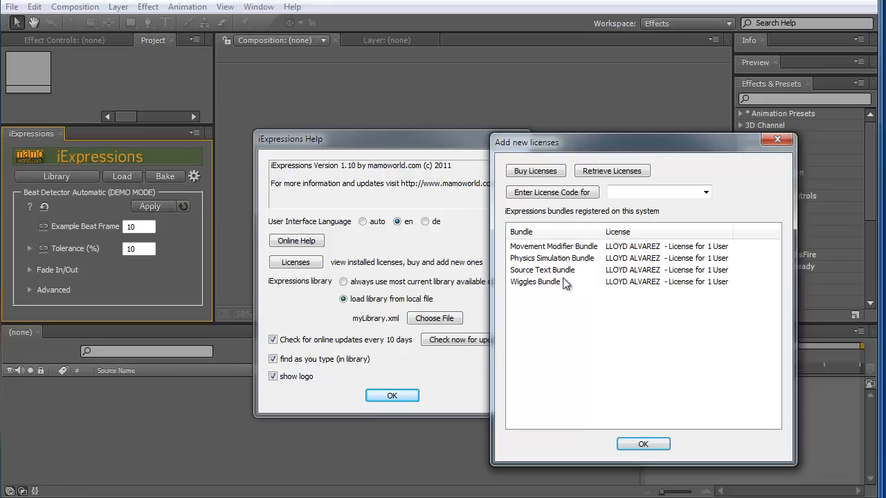
pyautogui.moveTo(525, 290)
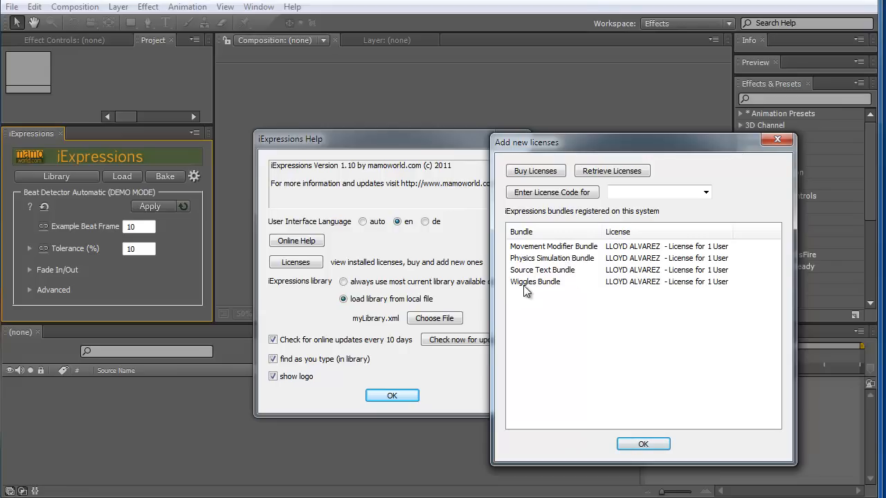
pyautogui.moveTo(548, 289)
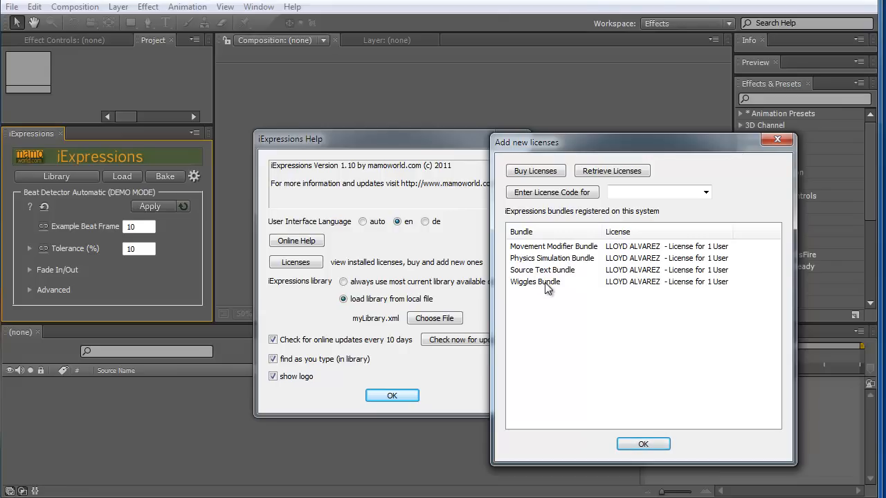
pyautogui.moveTo(589, 211)
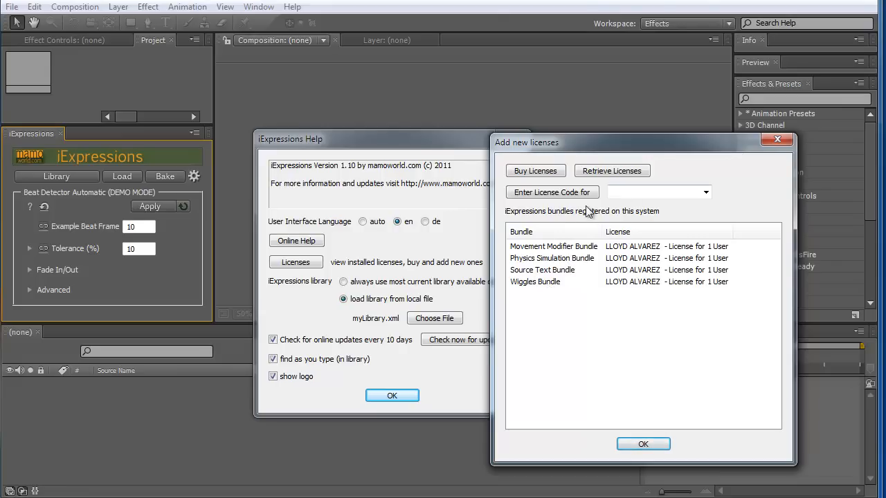
# Step: Choose Source Text Bundle and bring up its empty license code prompt
pyautogui.click(704, 193)
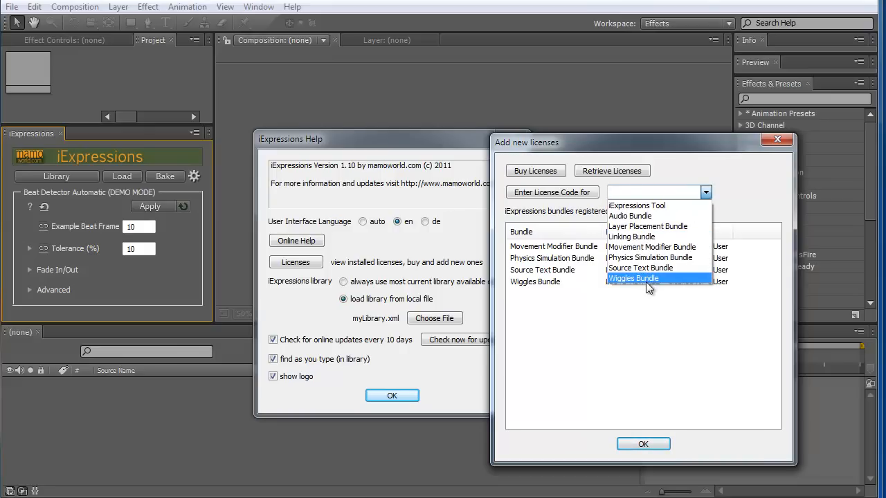
pyautogui.moveTo(640, 267)
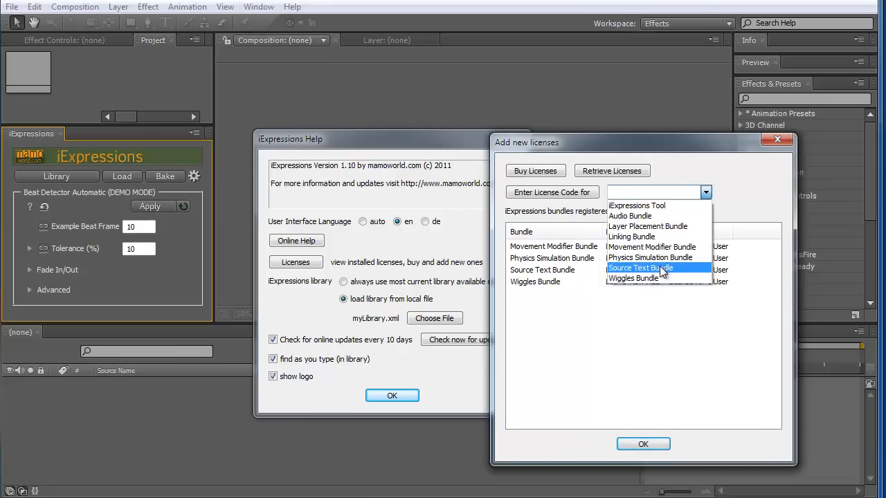
pyautogui.moveTo(657, 272)
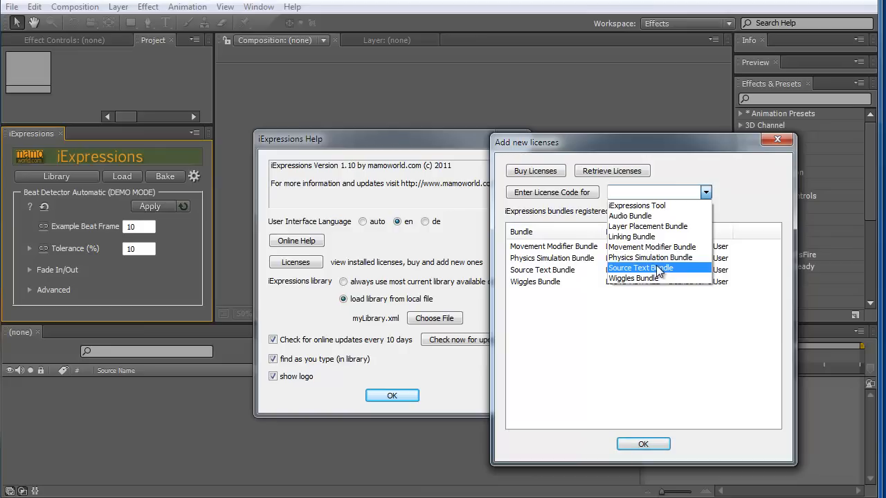
pyautogui.click(640, 267)
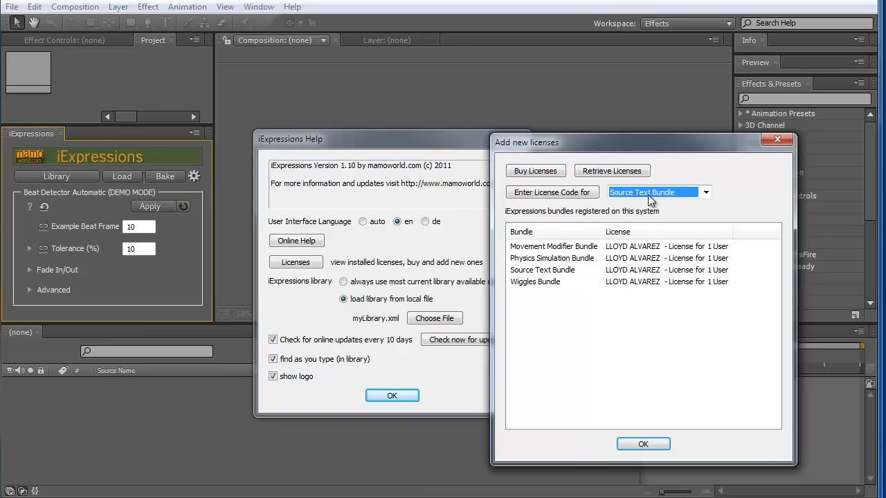
pyautogui.moveTo(551, 191)
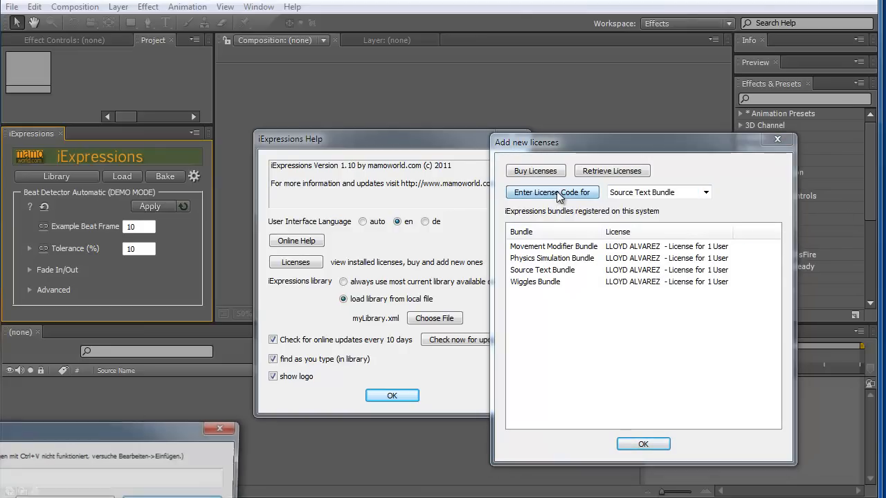
pyautogui.click(551, 192)
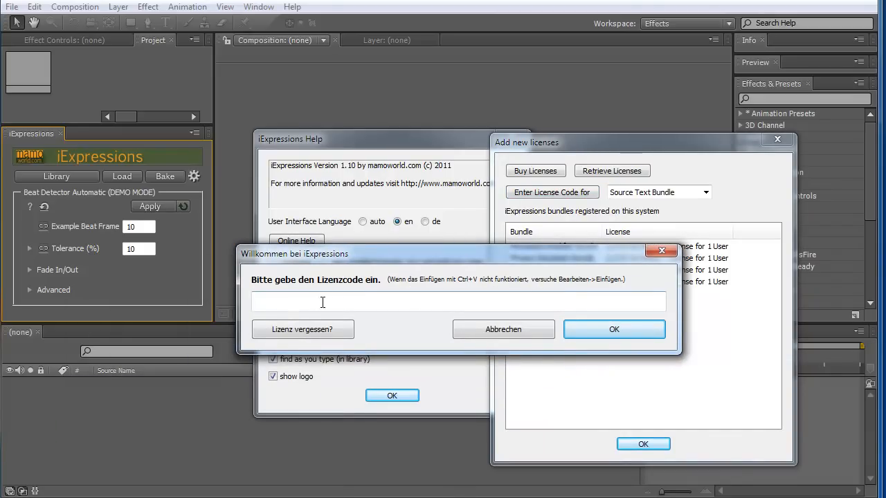
pyautogui.moveTo(613, 329)
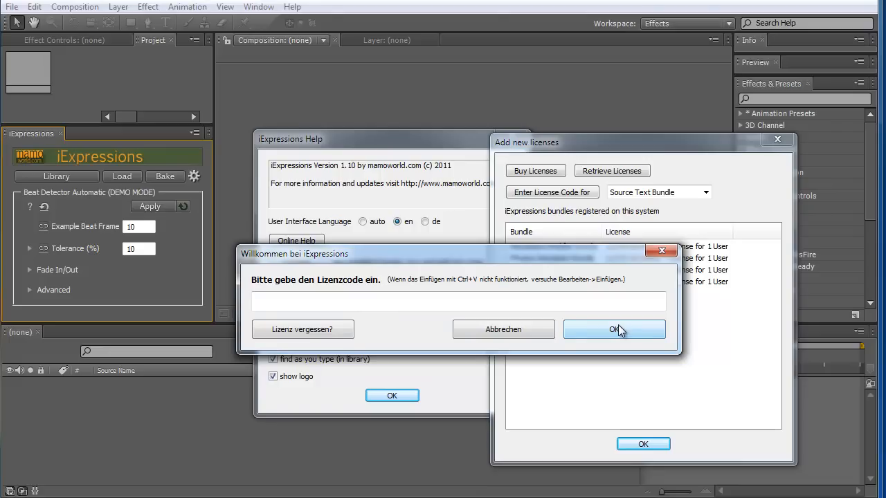
pyautogui.moveTo(503, 329)
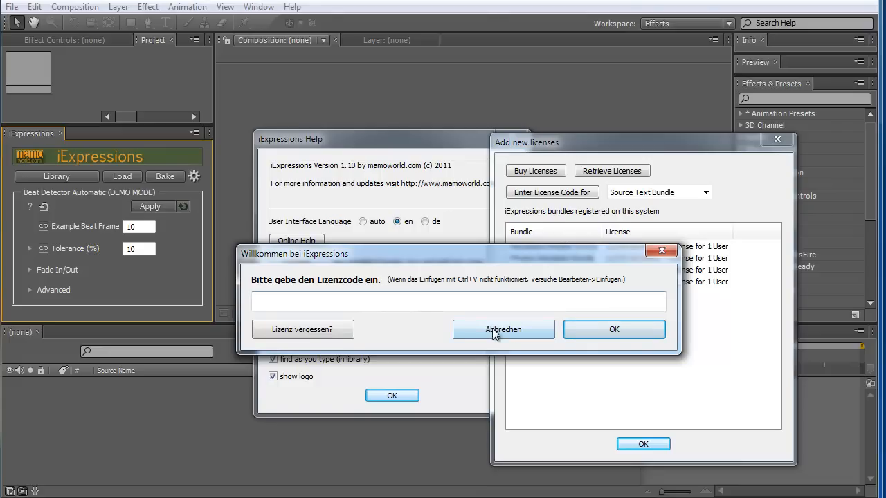
# Step: Dismiss the license code prompt, recheck the four bundle licenses, and close the list
pyautogui.click(503, 328)
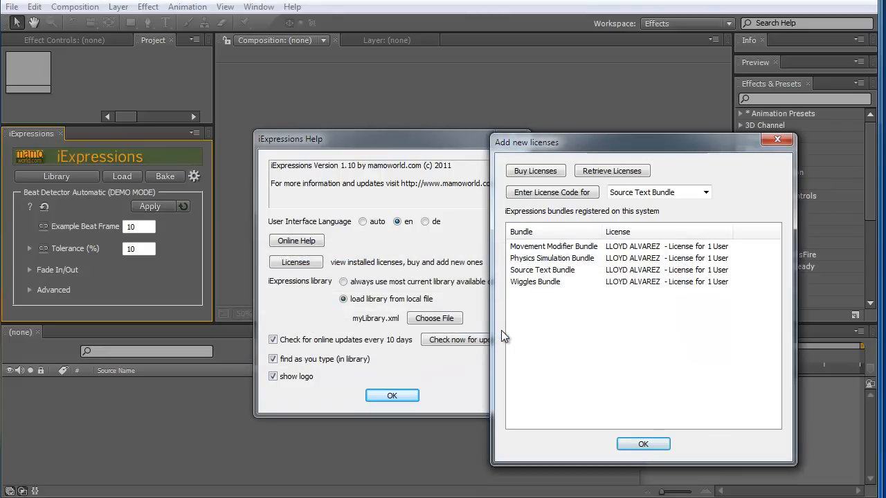
pyautogui.moveTo(664, 308)
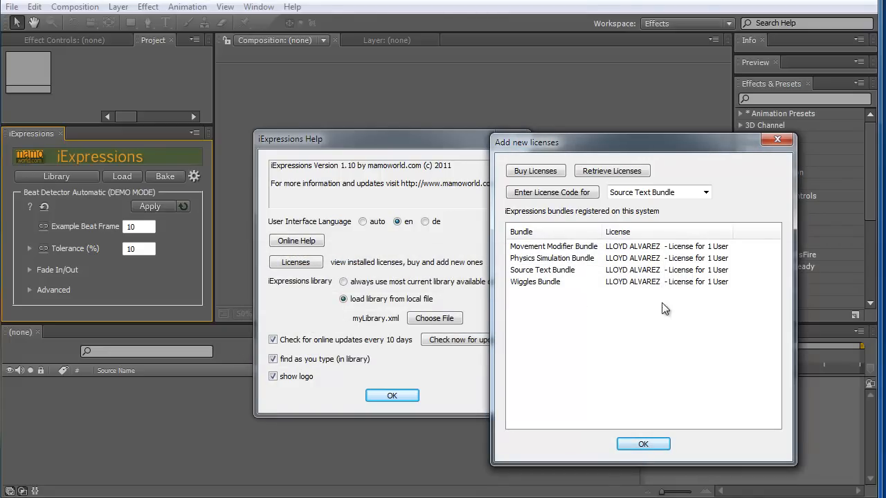
pyautogui.moveTo(602, 302)
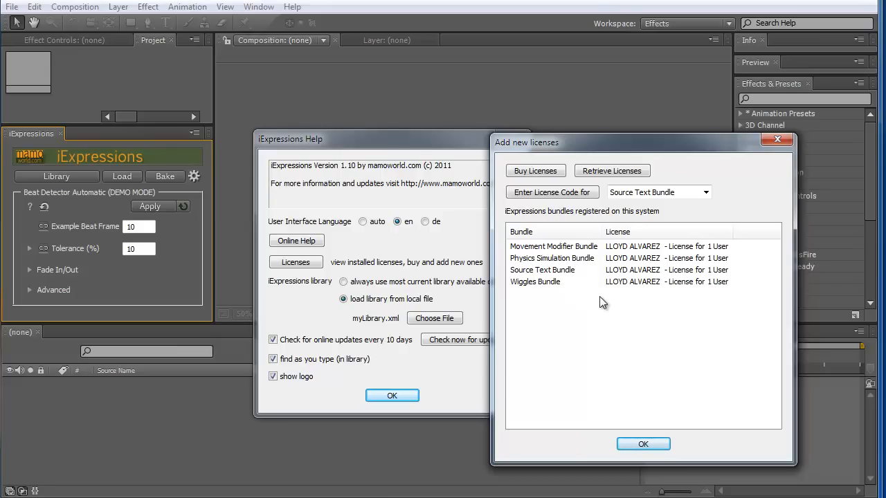
pyautogui.moveTo(580, 277)
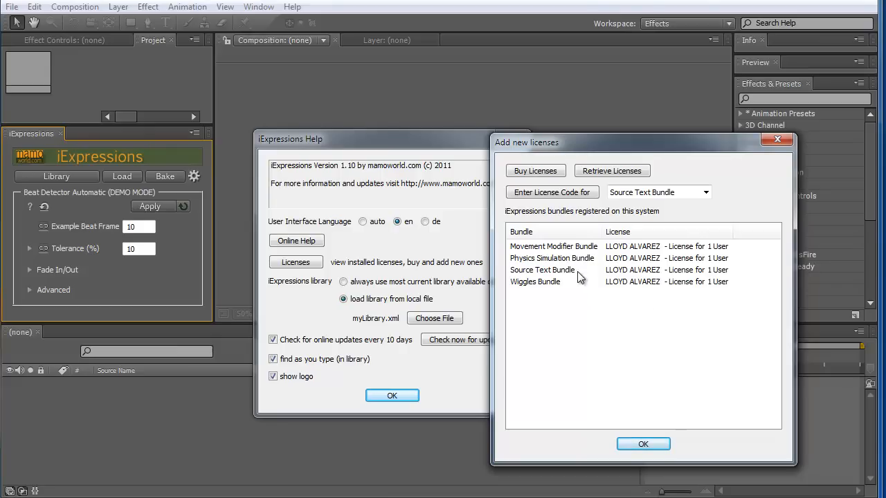
pyautogui.moveTo(582, 276)
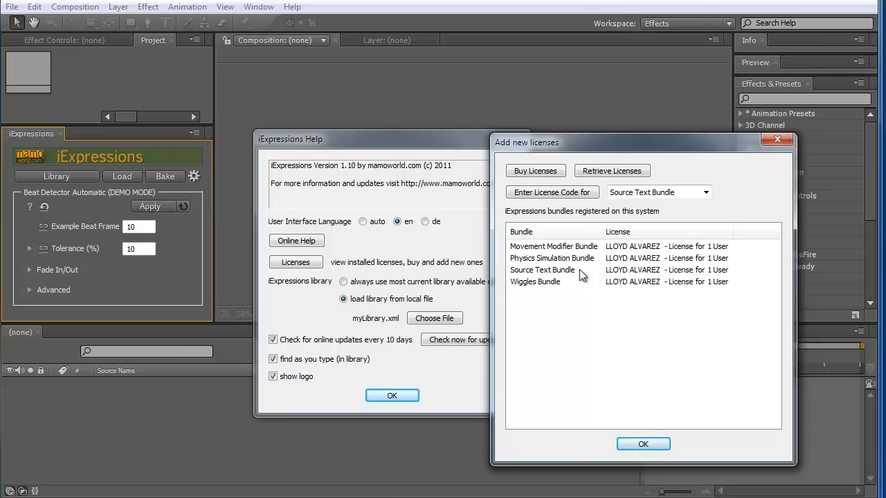
pyautogui.click(705, 192)
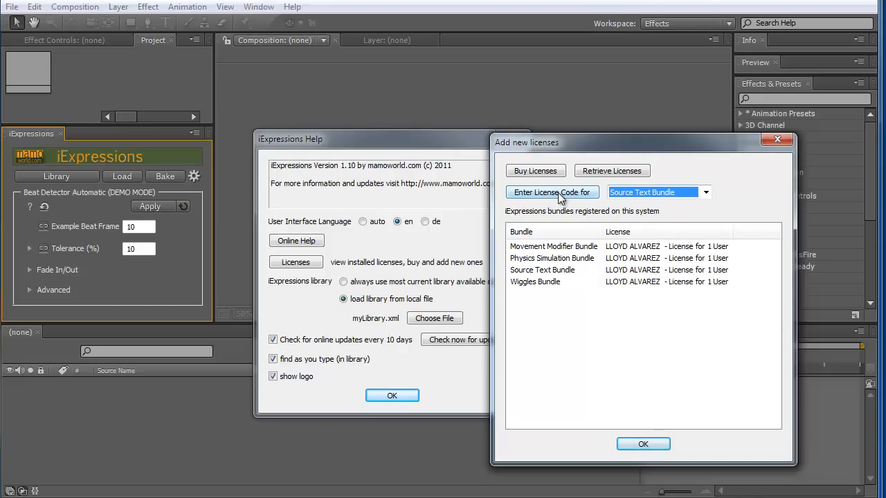
pyautogui.click(551, 192)
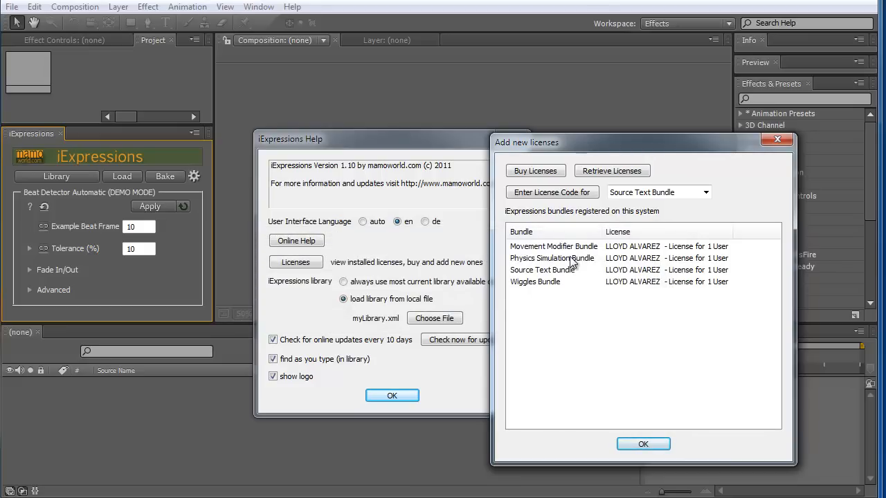
pyautogui.moveTo(550, 287)
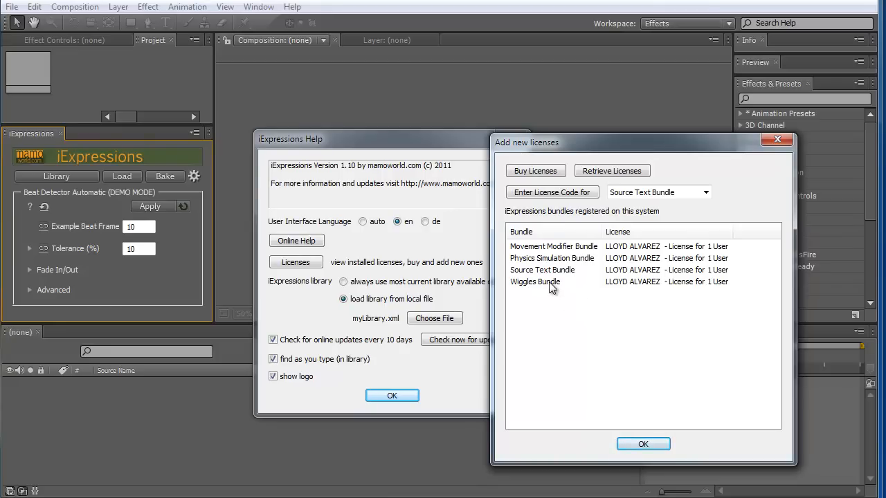
pyautogui.moveTo(635, 418)
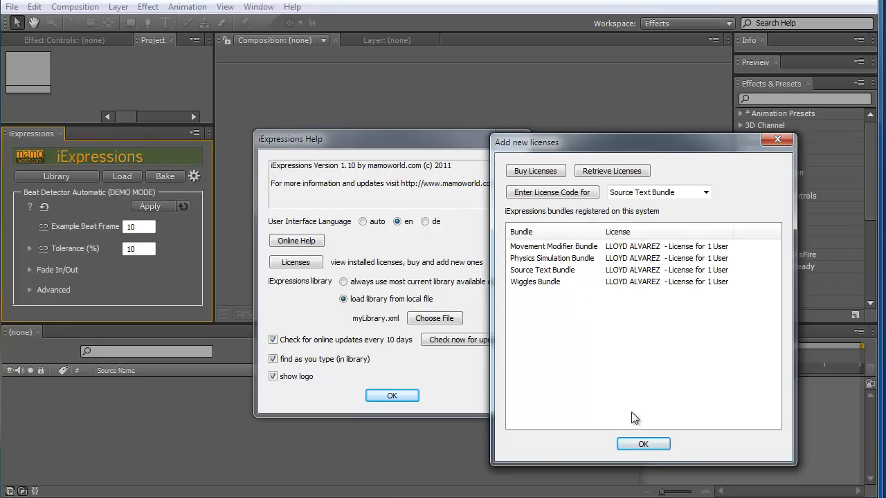
pyautogui.click(642, 443)
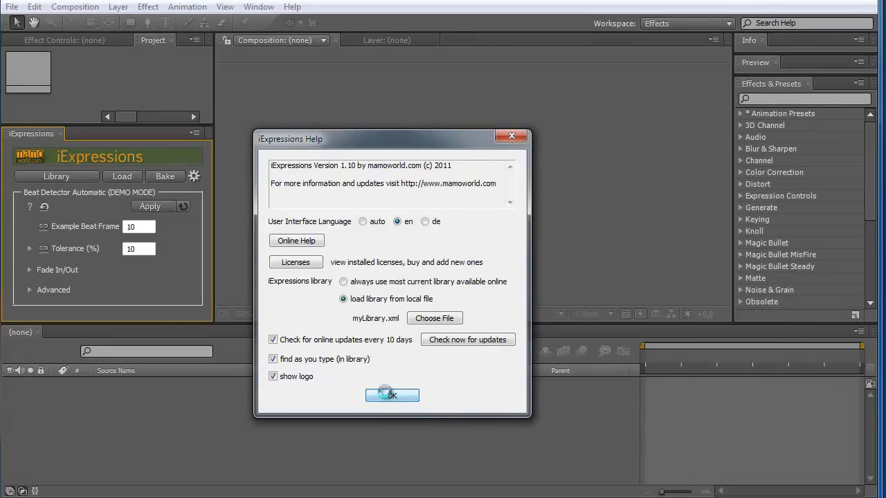
# Step: Close iExpressions Help and load Beat Detector via Threshold from the library's Audio category
pyautogui.click(391, 395)
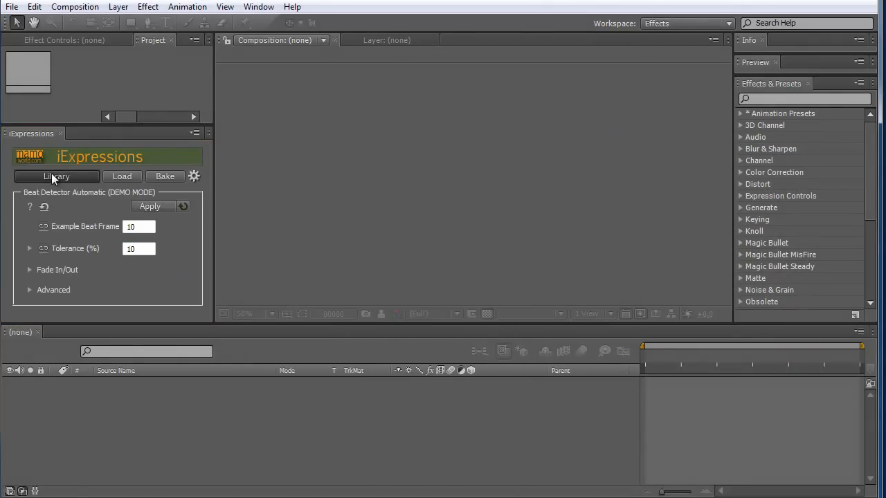
pyautogui.click(56, 177)
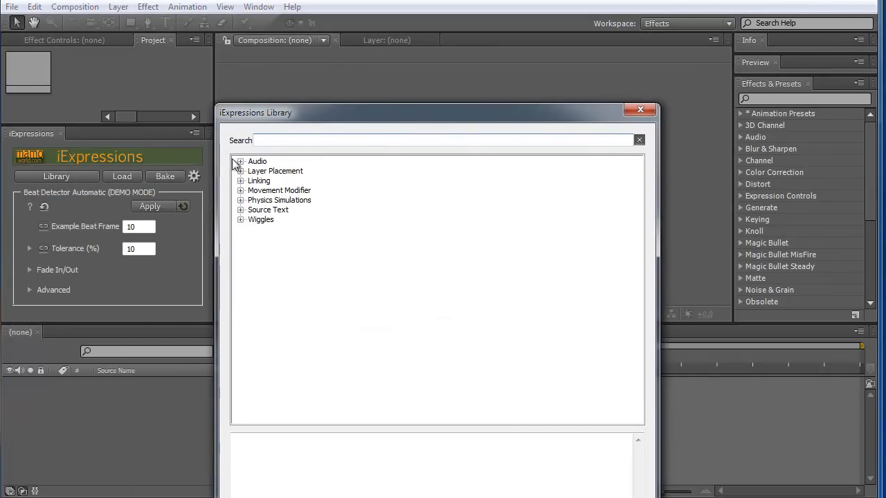
pyautogui.click(239, 162)
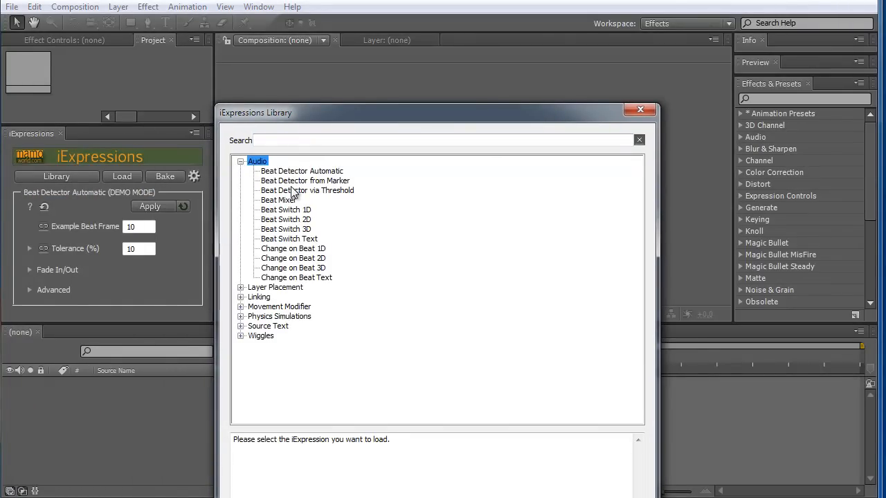
pyautogui.click(307, 190)
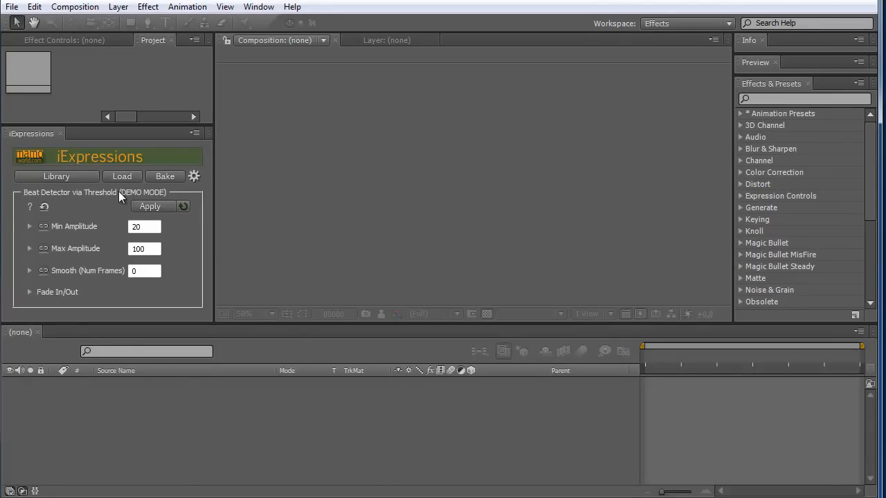
pyautogui.moveTo(139, 199)
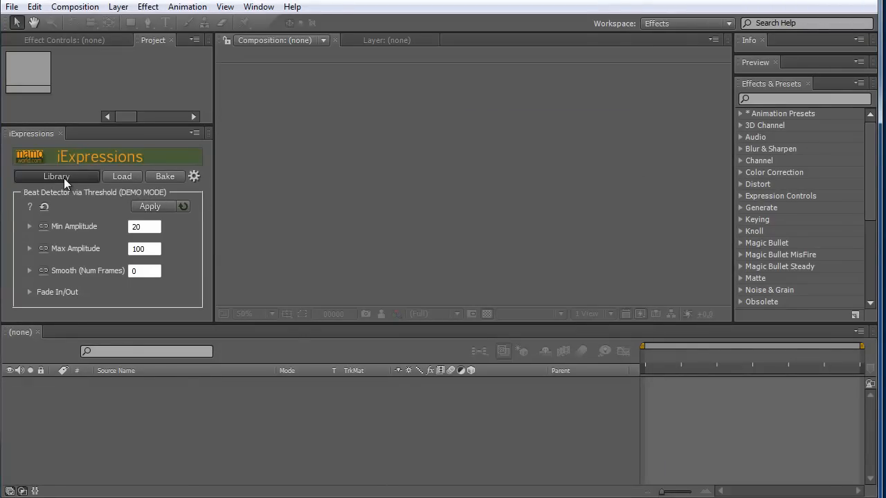
# Step: Load One Side Wiggle 1D from the library's Wiggles category
pyautogui.click(56, 177)
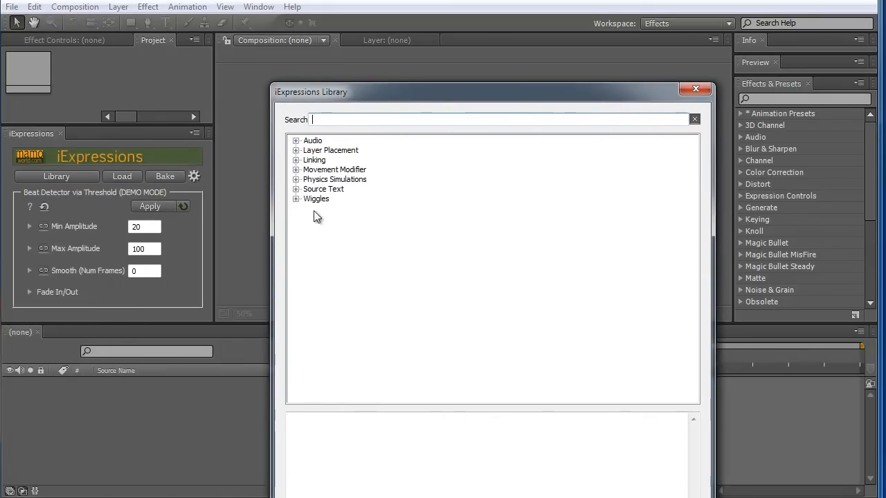
pyautogui.click(295, 199)
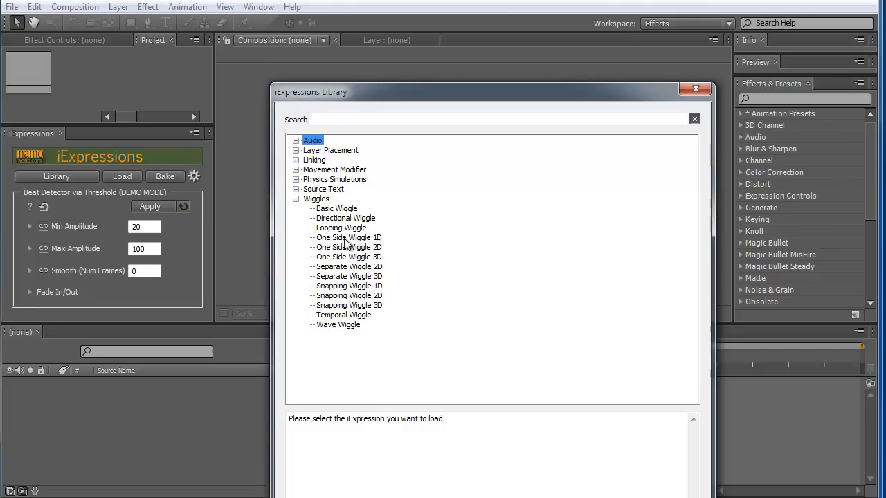
pyautogui.click(348, 237)
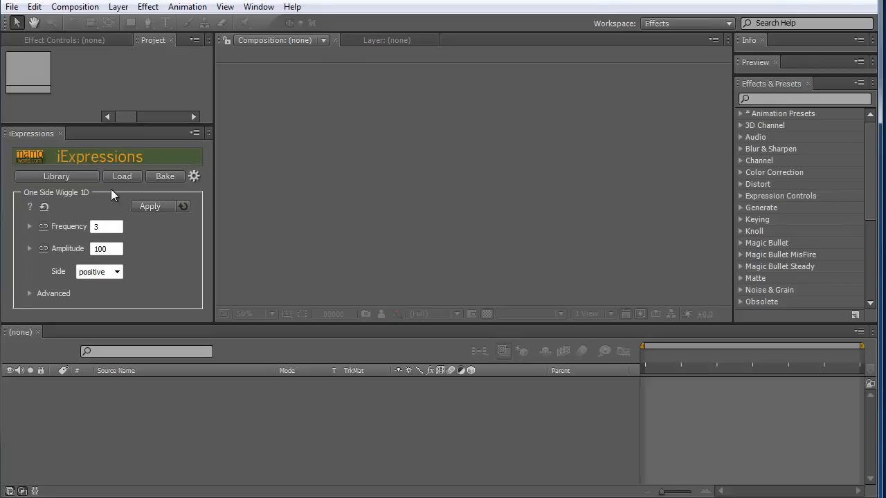
pyautogui.moveTo(85, 200)
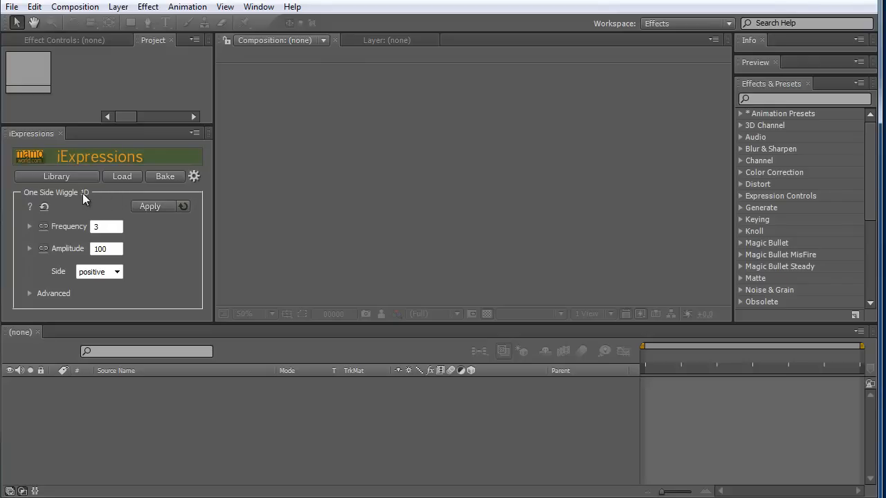
pyautogui.moveTo(108, 200)
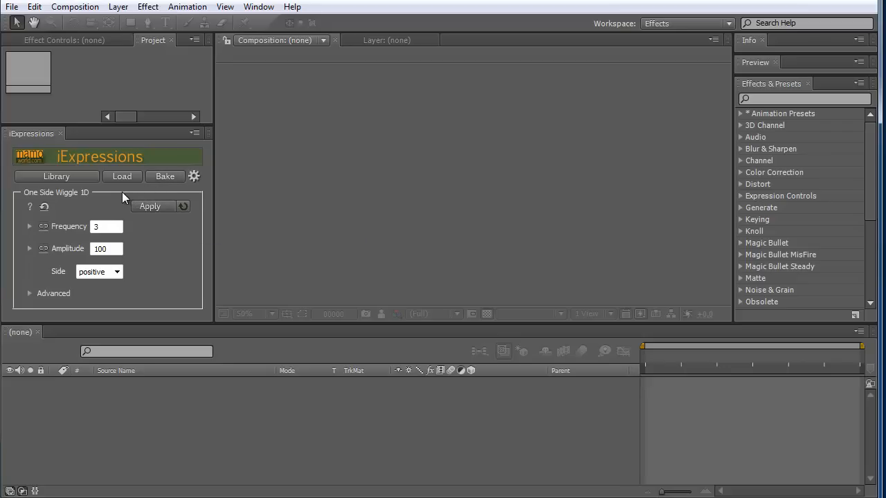
pyautogui.moveTo(111, 165)
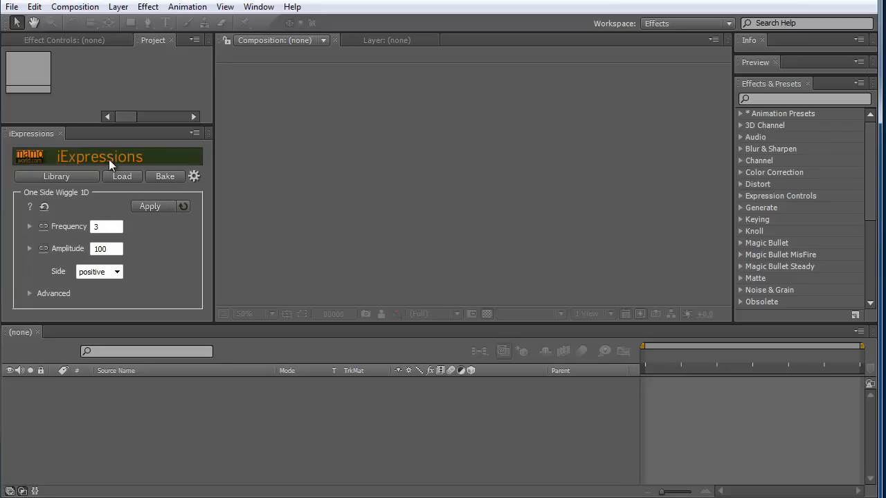
pyautogui.moveTo(124, 213)
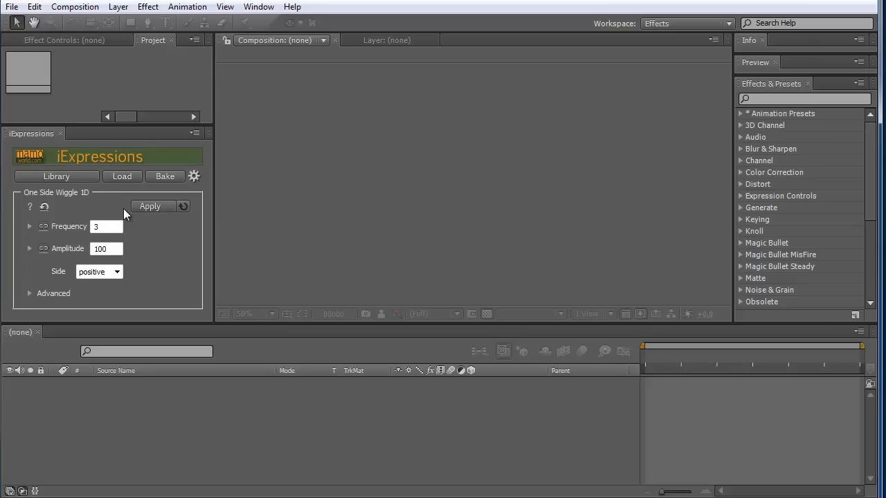
pyautogui.moveTo(127, 213)
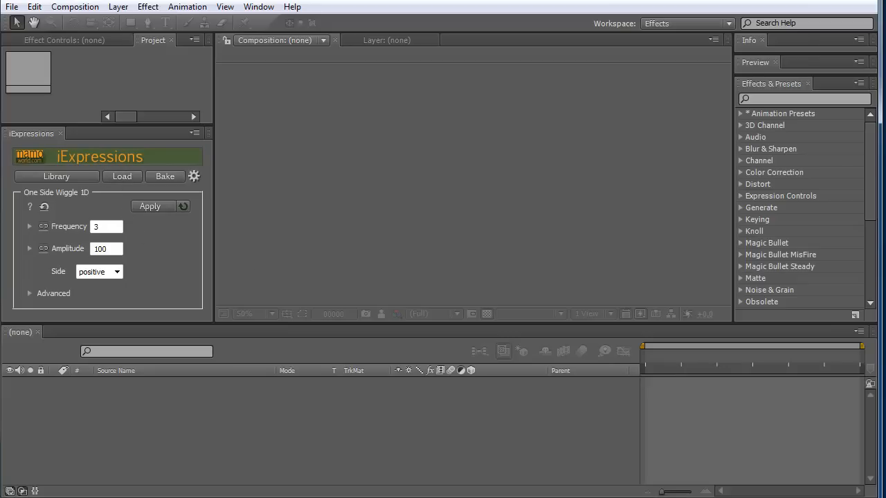